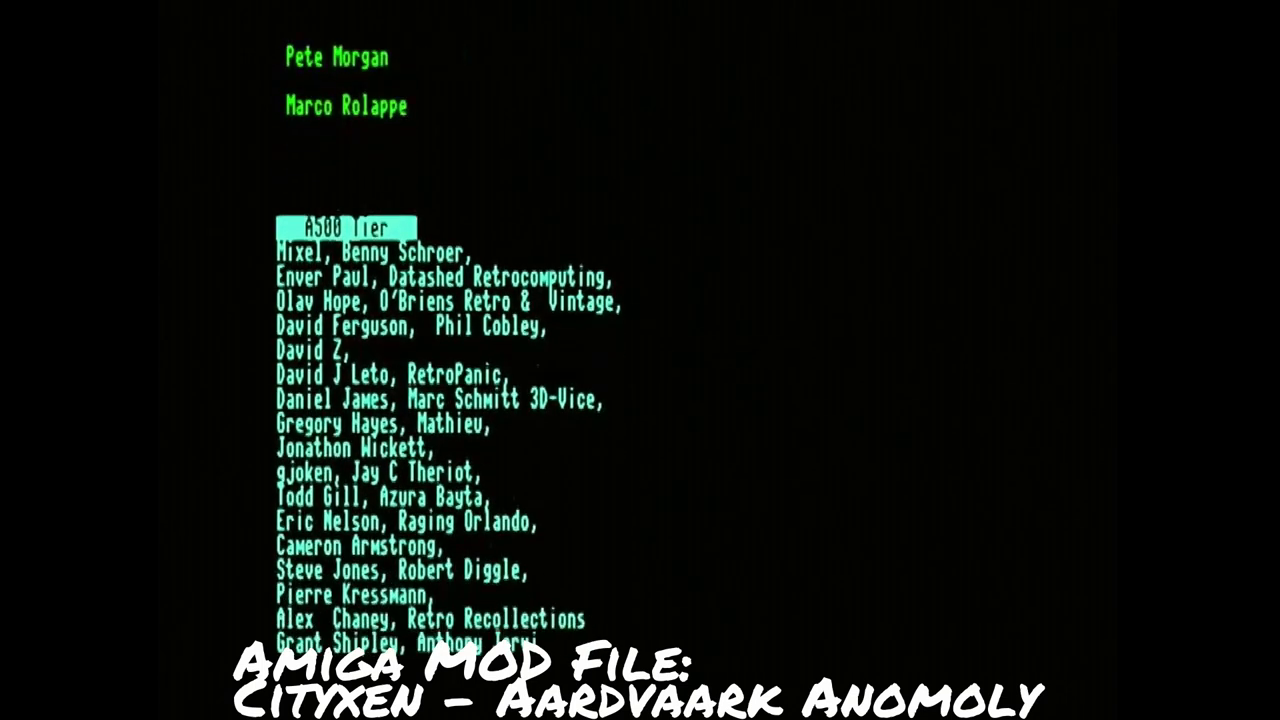
pyautogui.scroll(3)
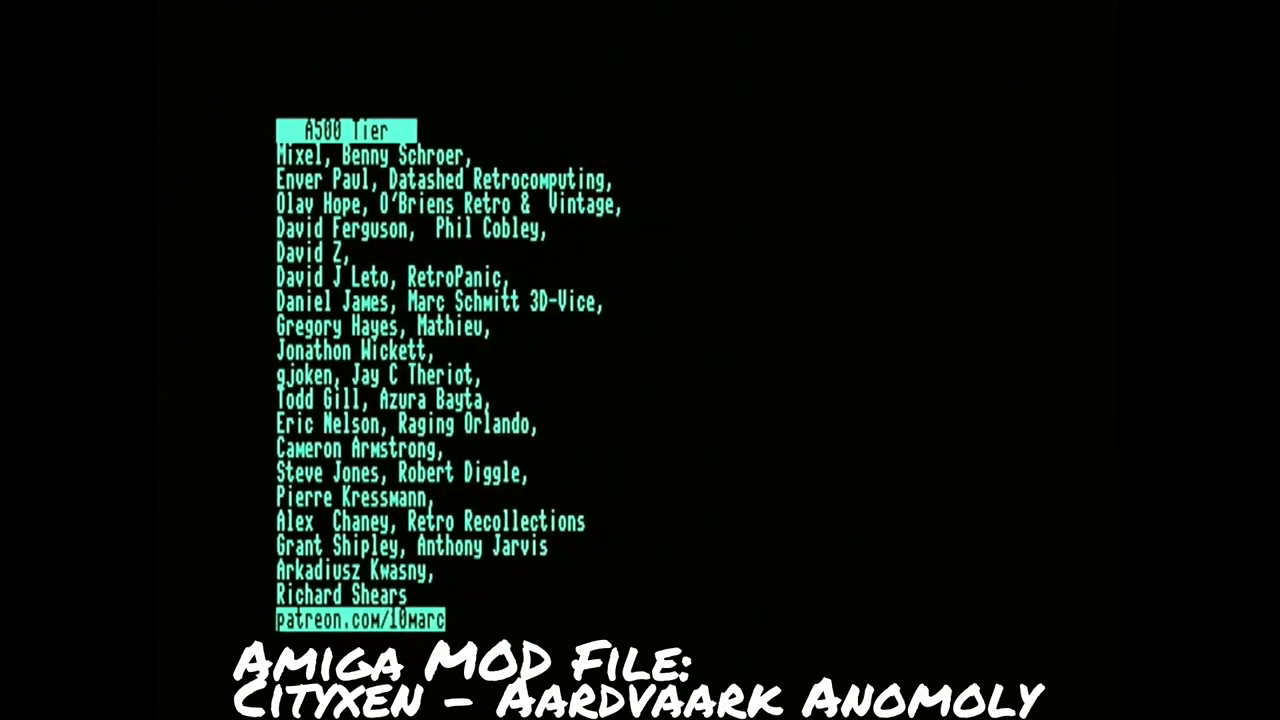